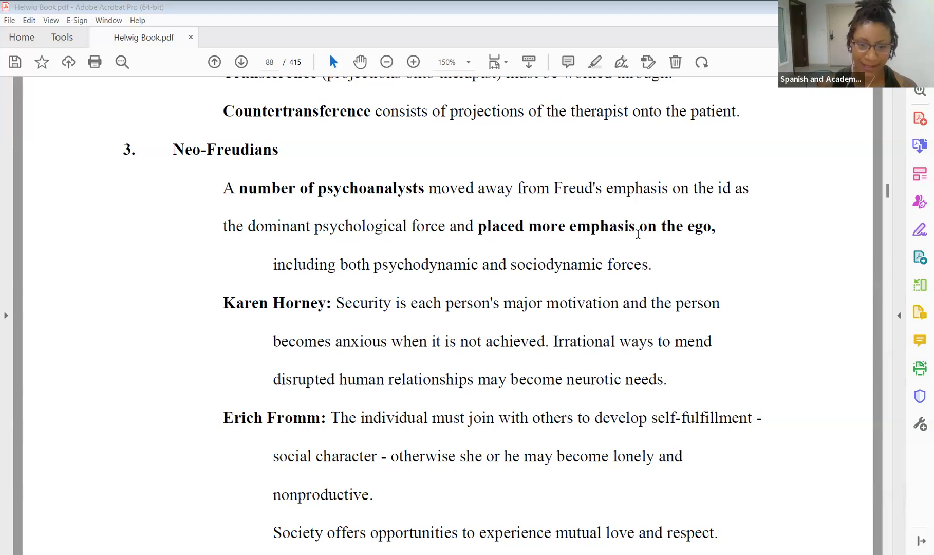
{"action": "scroll", "scroll_direction": "down", "scroll_amount": 3}
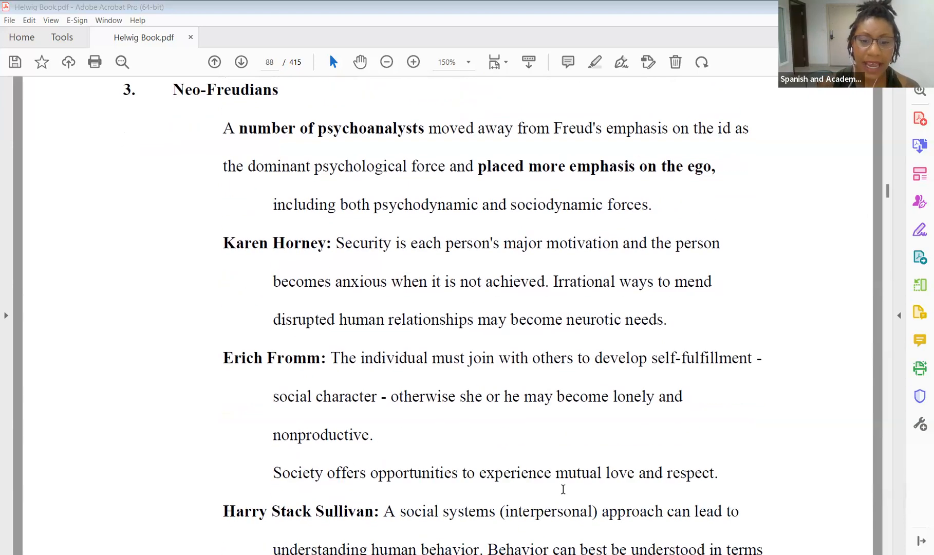
{"action": "mouse_move", "coordinate": [229, 305]}
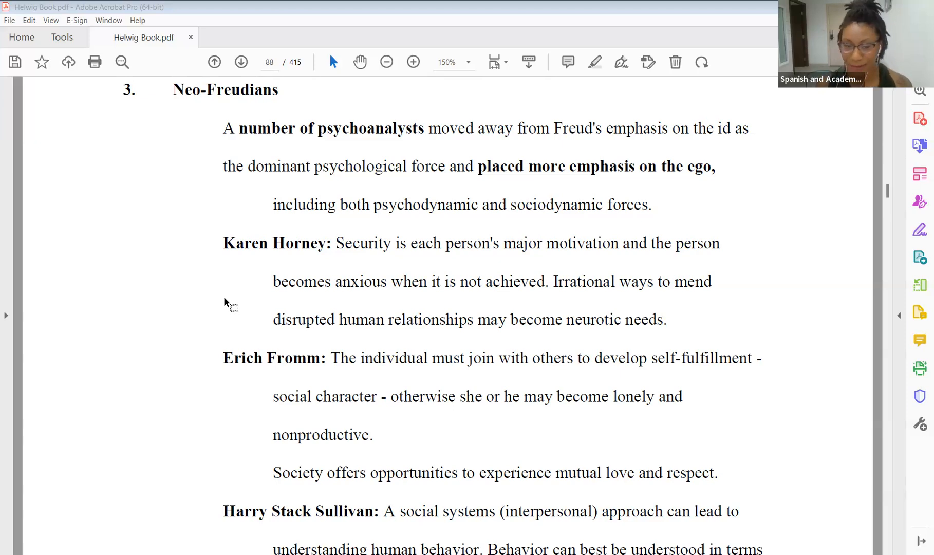
{"action": "scroll", "scroll_direction": "down", "scroll_amount": 3}
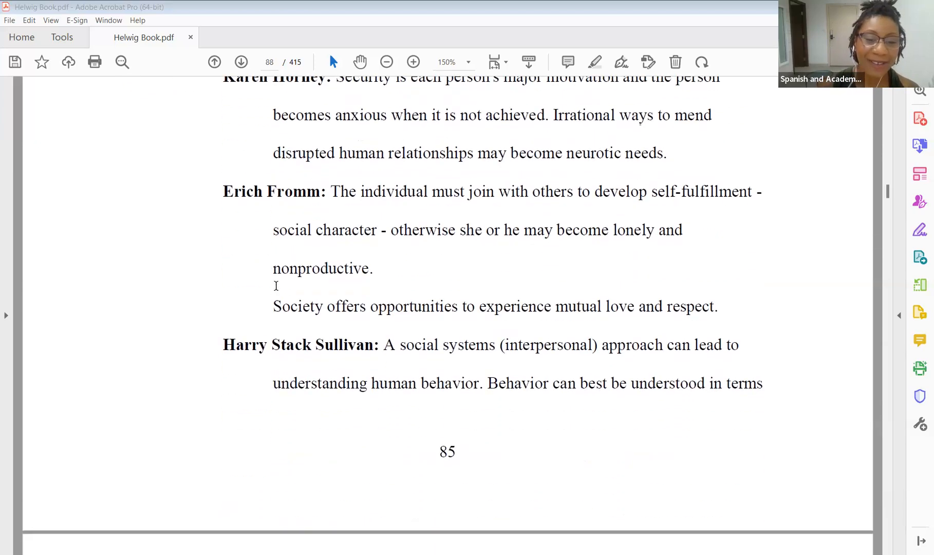
{"action": "scroll", "scroll_direction": "down", "scroll_amount": 3}
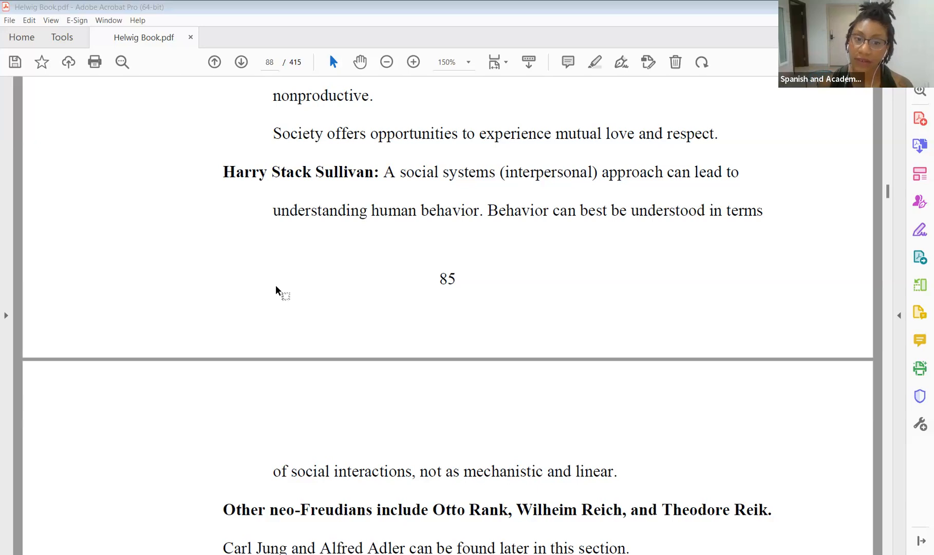
{"action": "scroll", "scroll_direction": "up", "scroll_amount": 3}
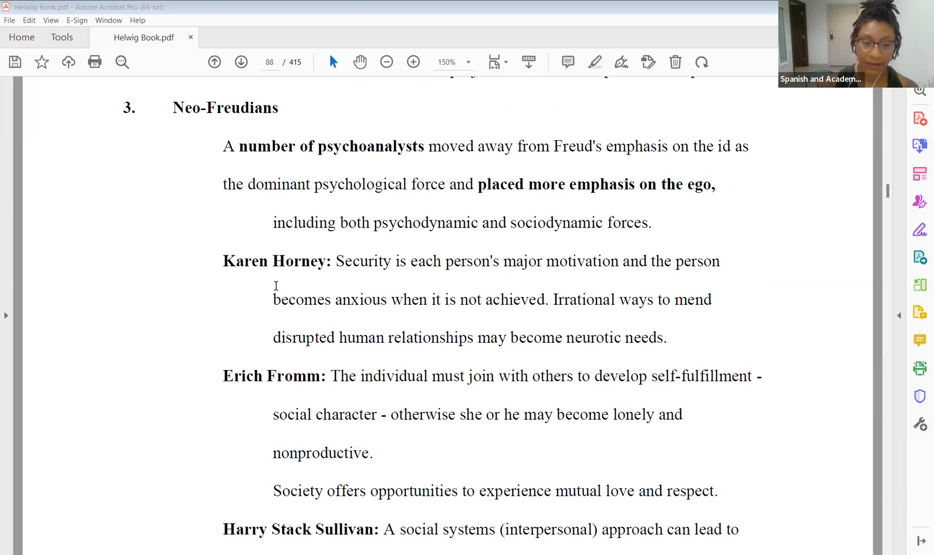
{"action": "scroll", "scroll_direction": "down", "scroll_amount": 3}
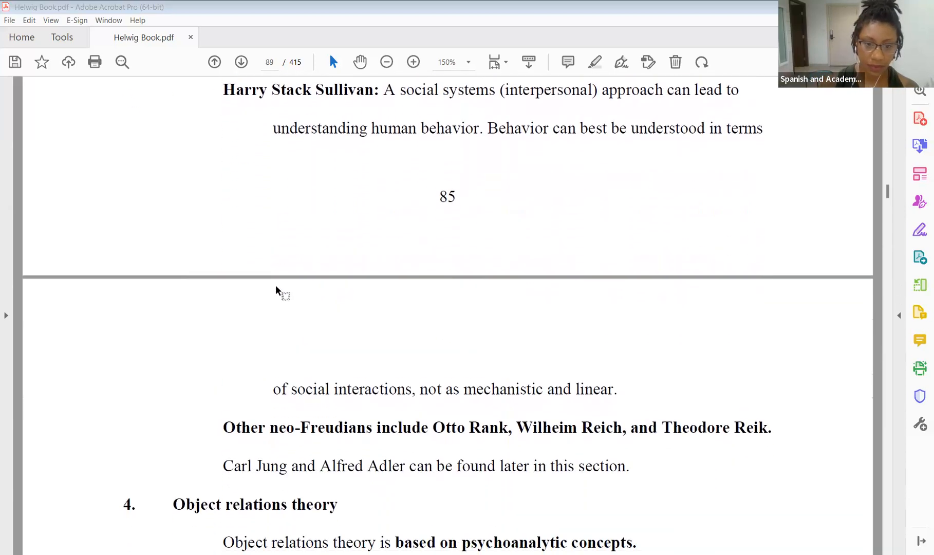
{"action": "scroll", "scroll_direction": "up", "scroll_amount": 3}
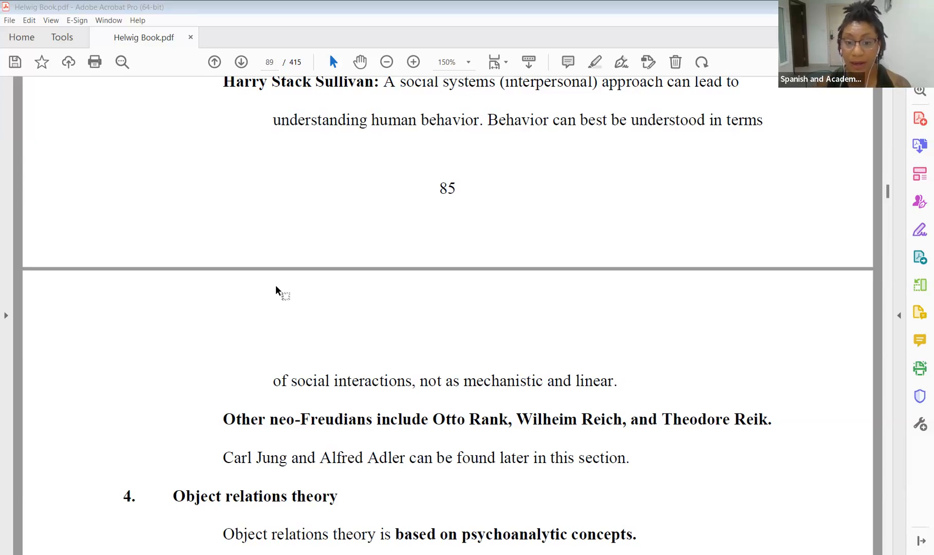
{"action": "scroll", "scroll_direction": "up", "scroll_amount": 3}
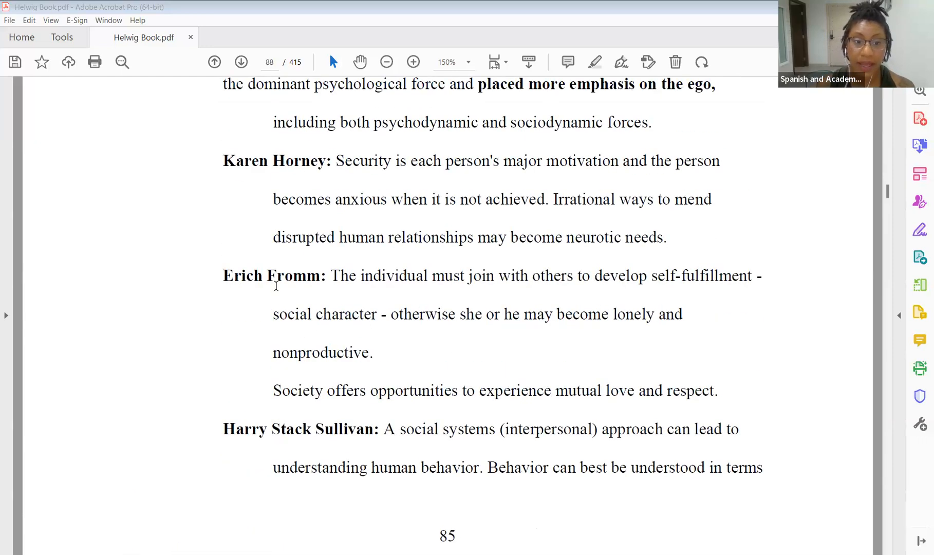
{"action": "scroll", "scroll_direction": "down", "scroll_amount": 3}
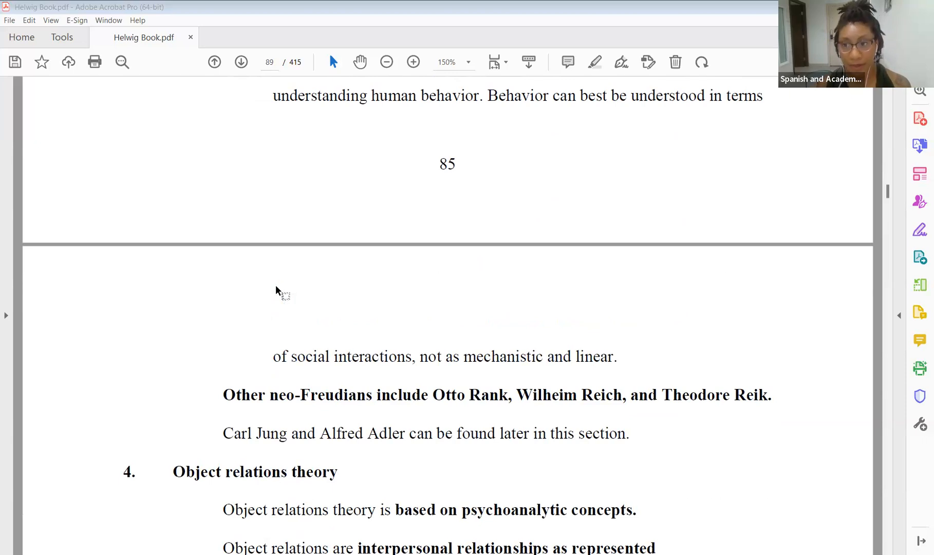
{"action": "scroll", "scroll_direction": "up", "scroll_amount": 3}
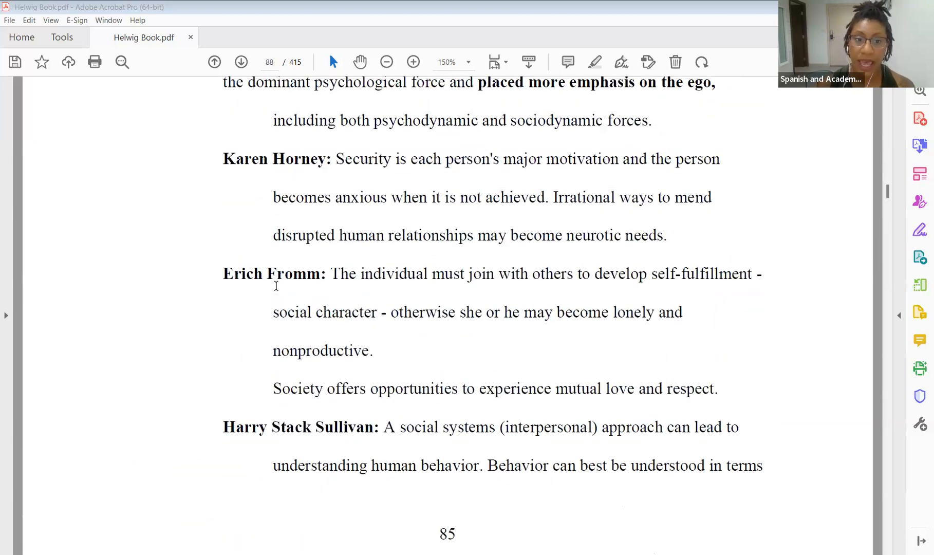
{"action": "scroll", "scroll_direction": "up", "scroll_amount": 3}
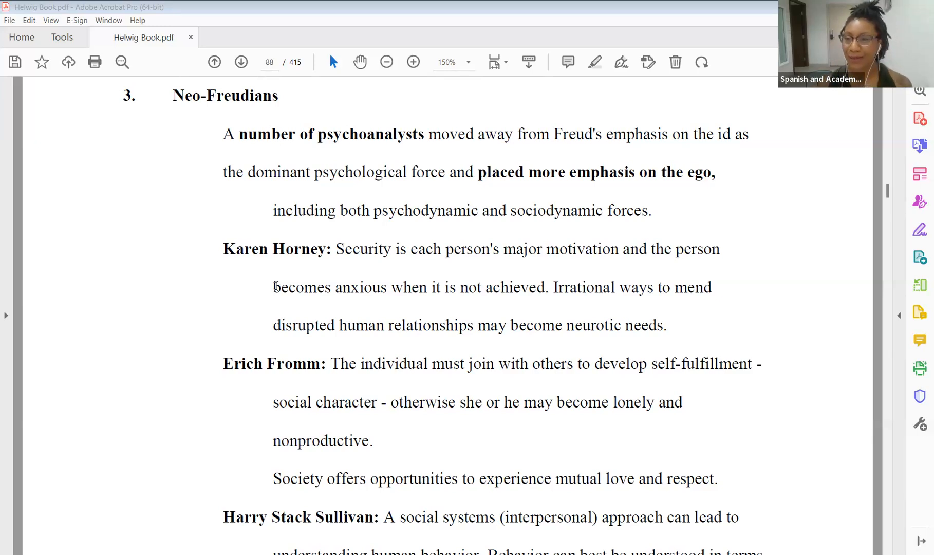
{"action": "scroll", "scroll_direction": "down", "scroll_amount": 3}
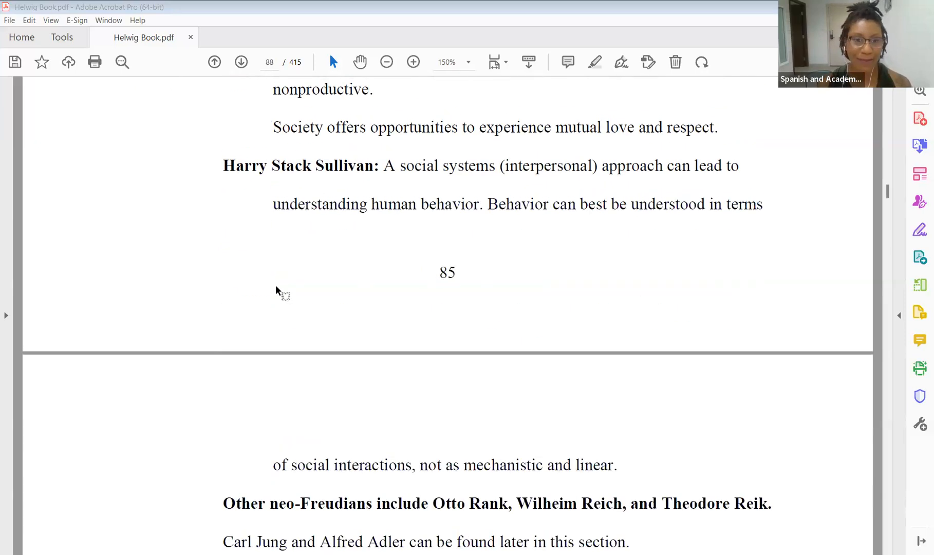
{"action": "mouse_move", "coordinate": [396, 105]}
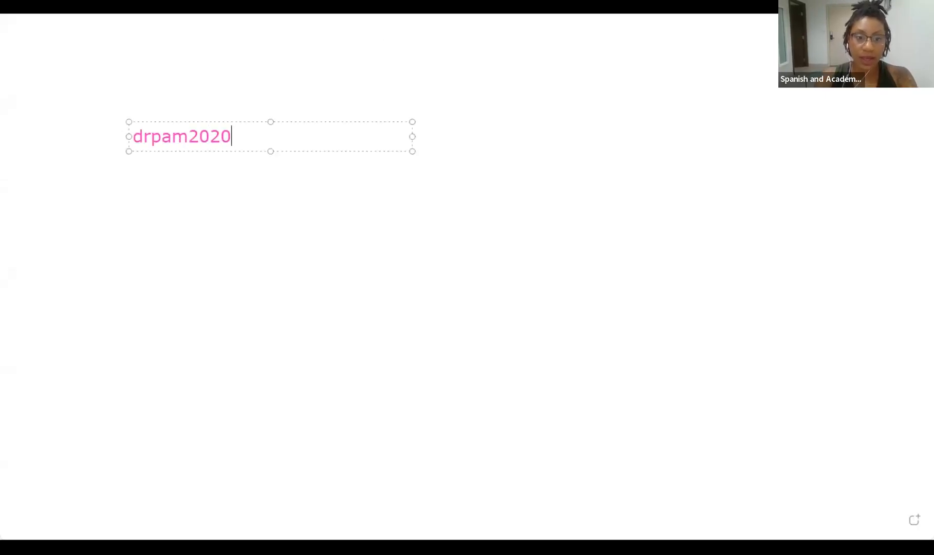
{"action": "type", "text": "@gmail.com"}
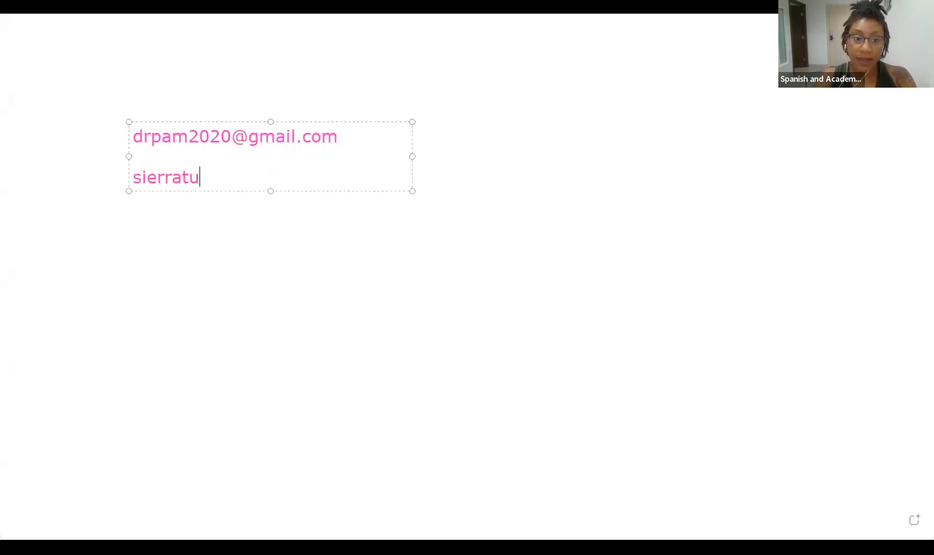
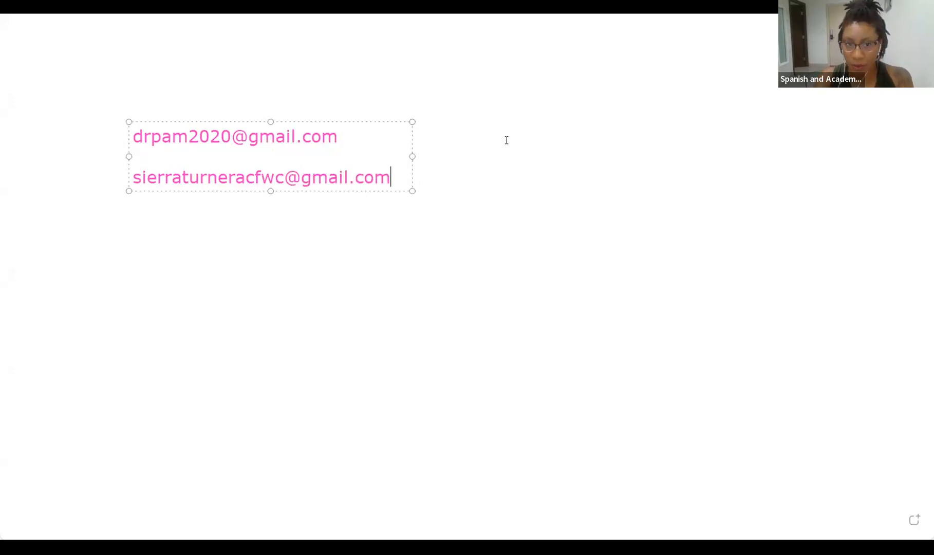